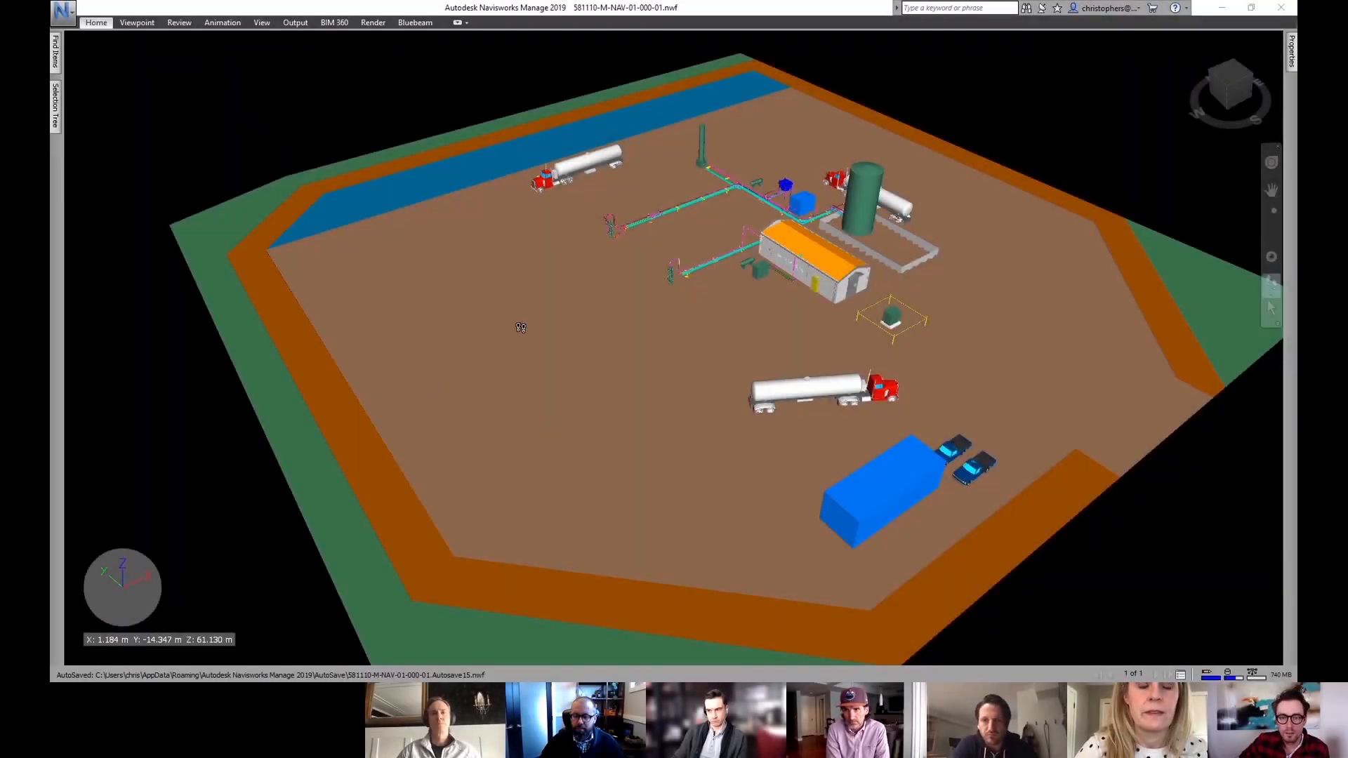
mouse_move(746, 581)
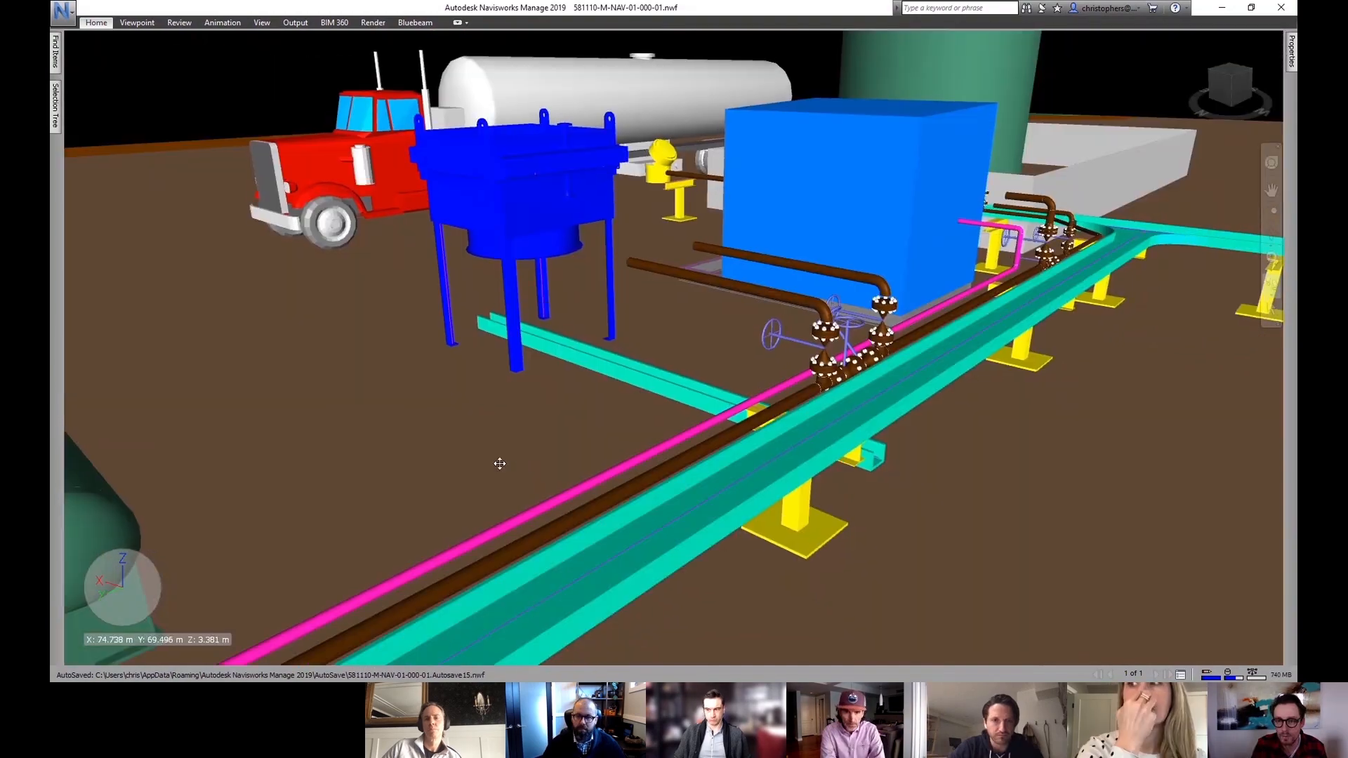
Walk along the pipe rack past the blue tank toward the green horizontal vessel
left_click_drag(499, 465, 647, 453)
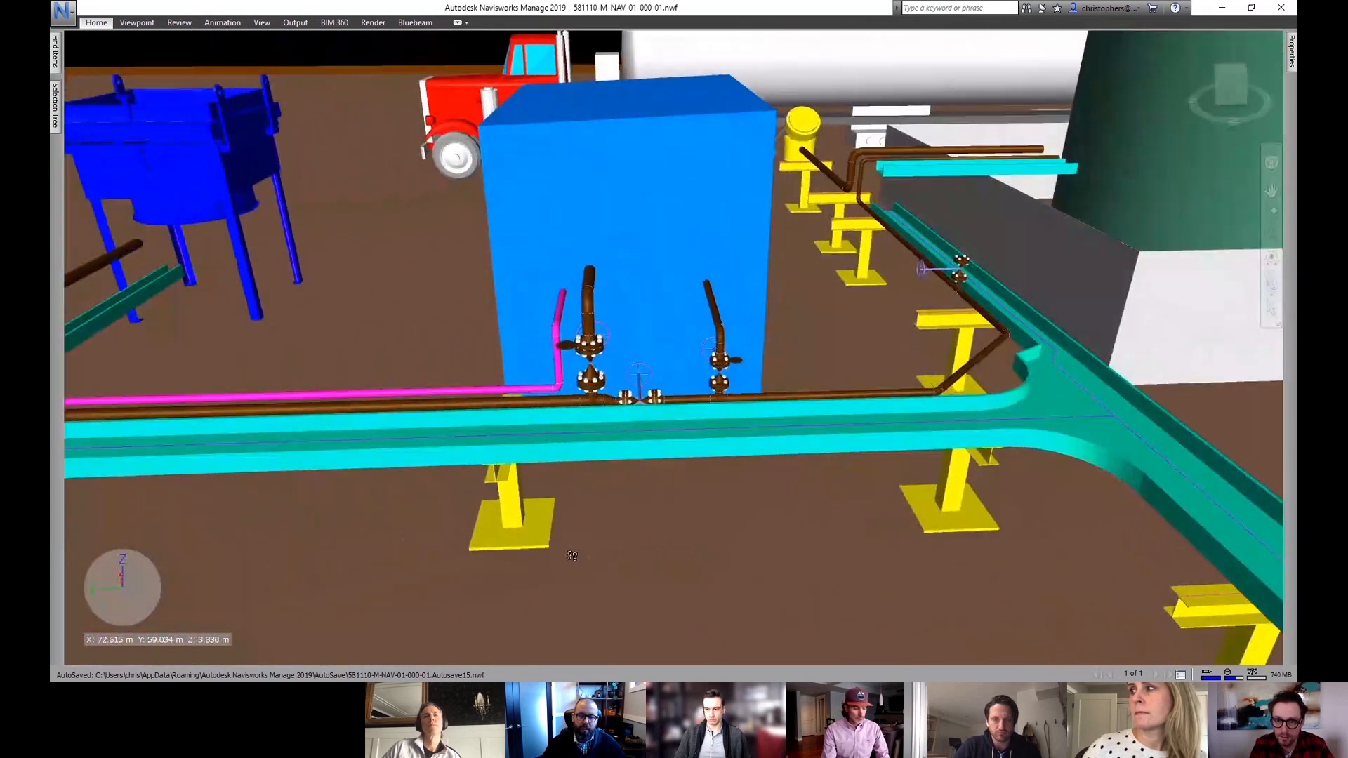
left_click_drag(571, 554, 728, 476)
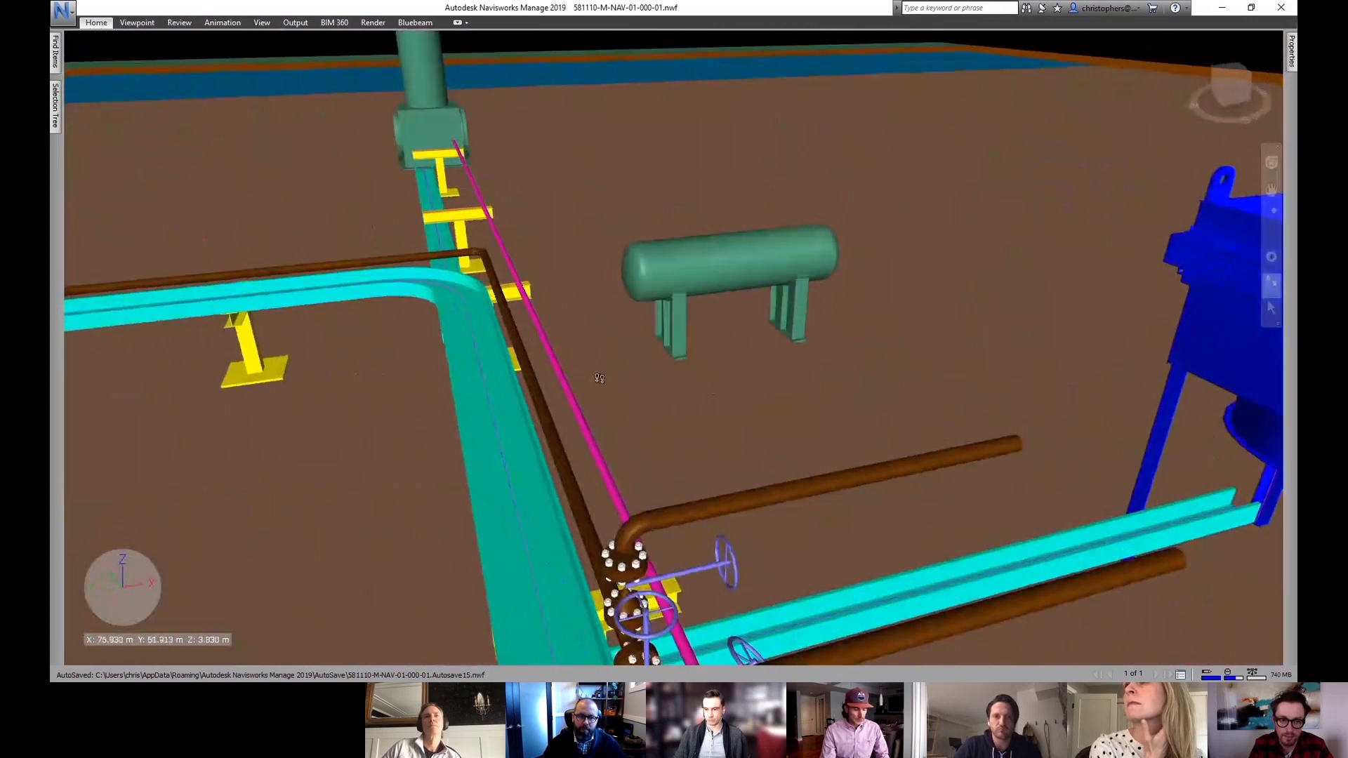
left_click_drag(599, 378, 718, 351)
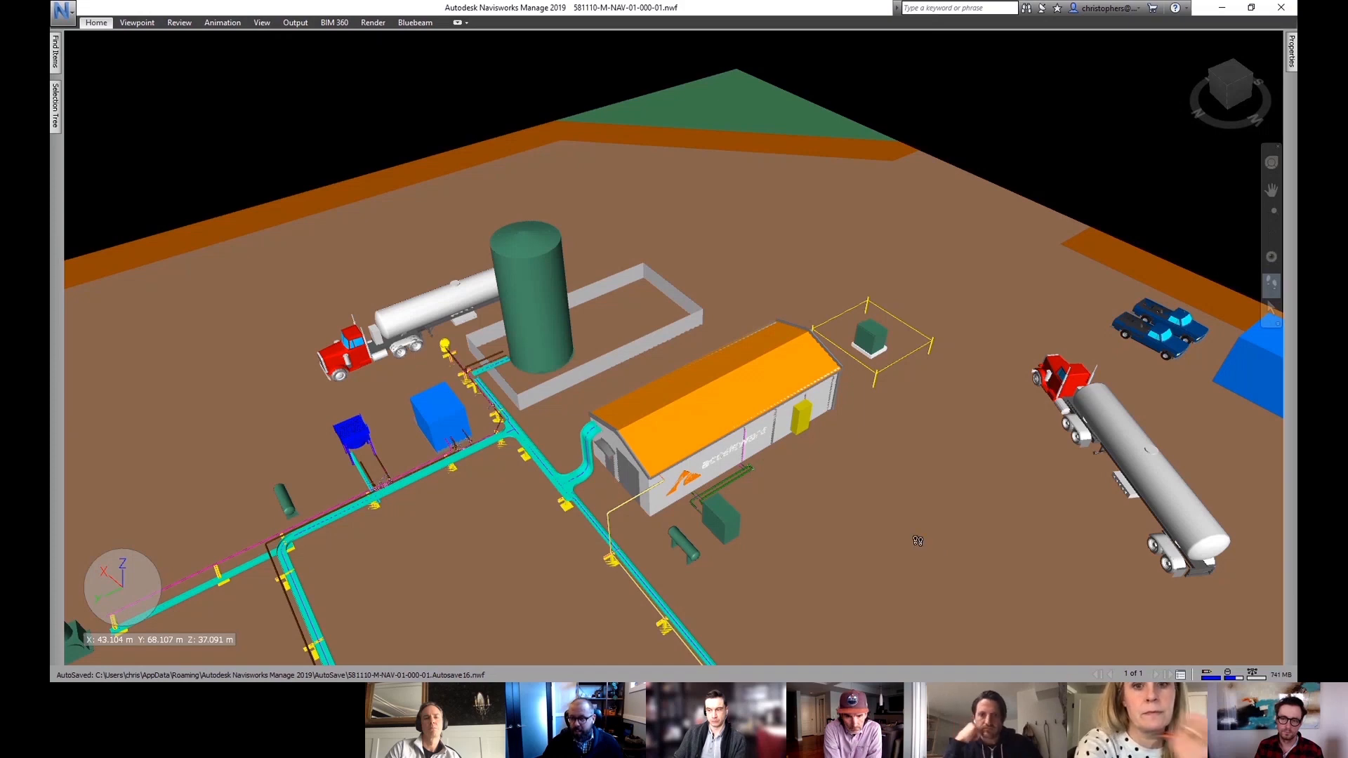
mouse_move(894, 321)
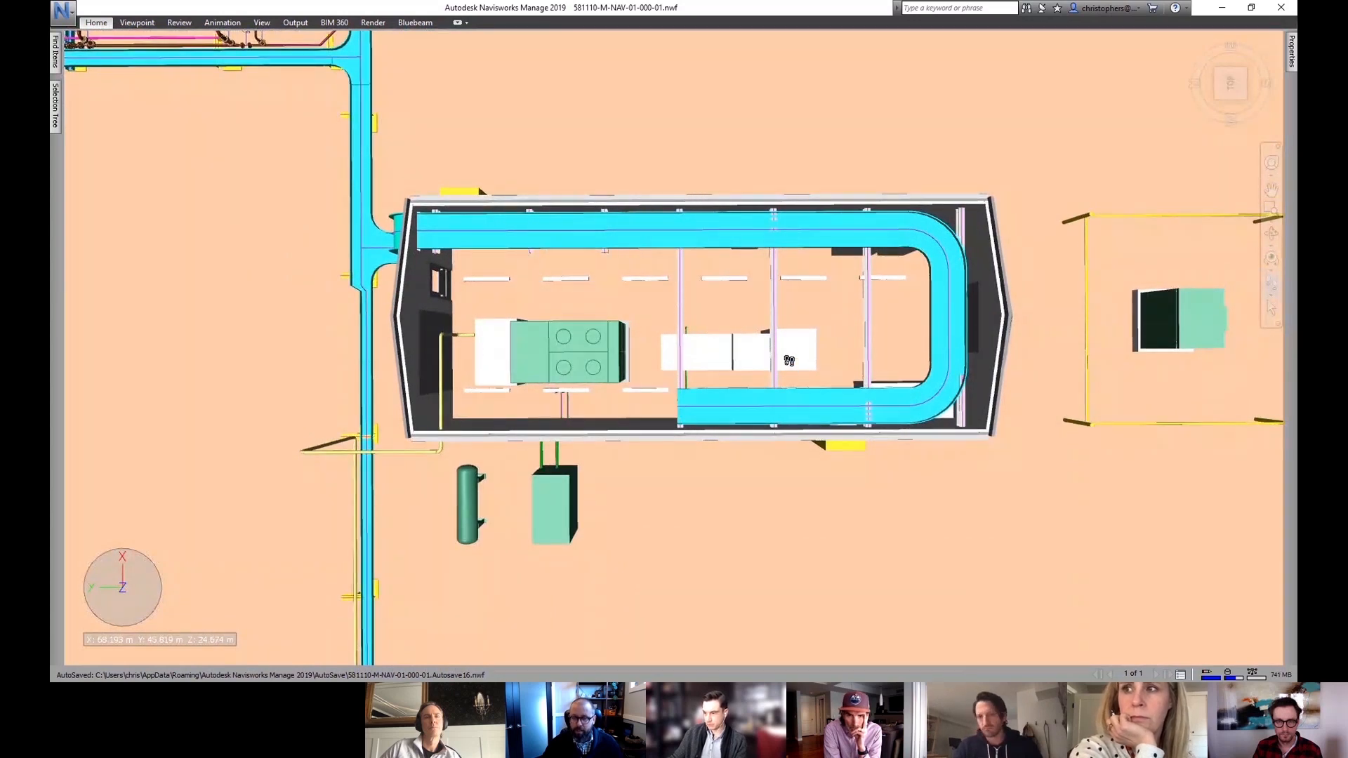
Bring up the item actions for the cabinet inside the building
right_click(794, 344)
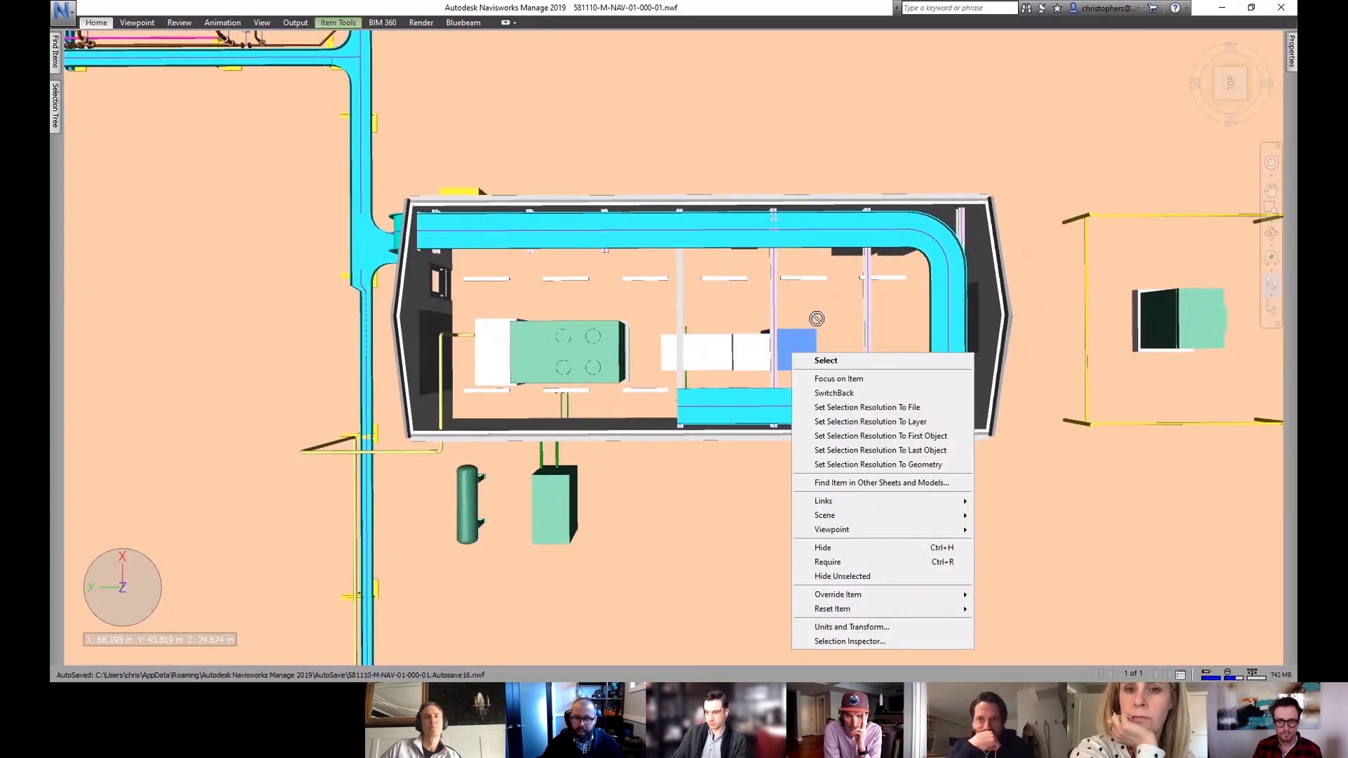